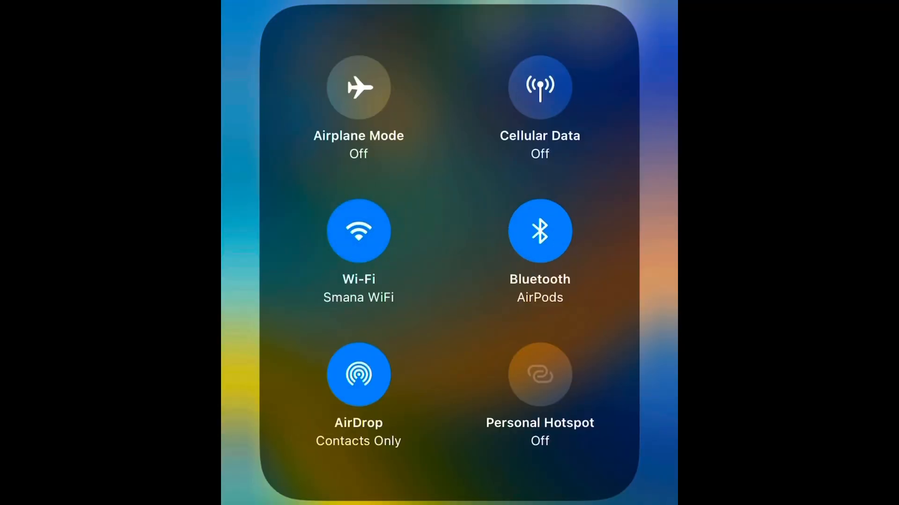
Step: Dismiss Control Center with Wi-Fi on and return to the blank admin-credentials setup screen
click(358, 231)
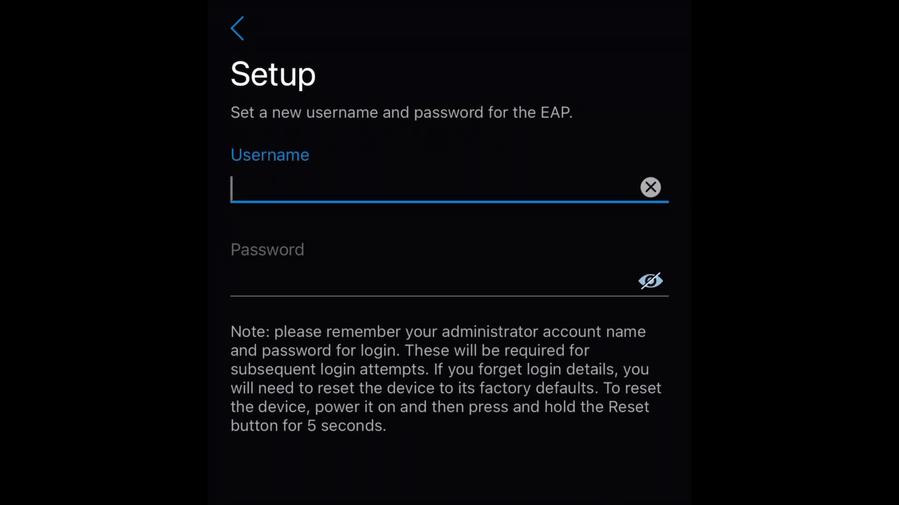
Step: Enter 'admin' as the access point's administrator username and continue to Wireless Basic Settings
text(admin)
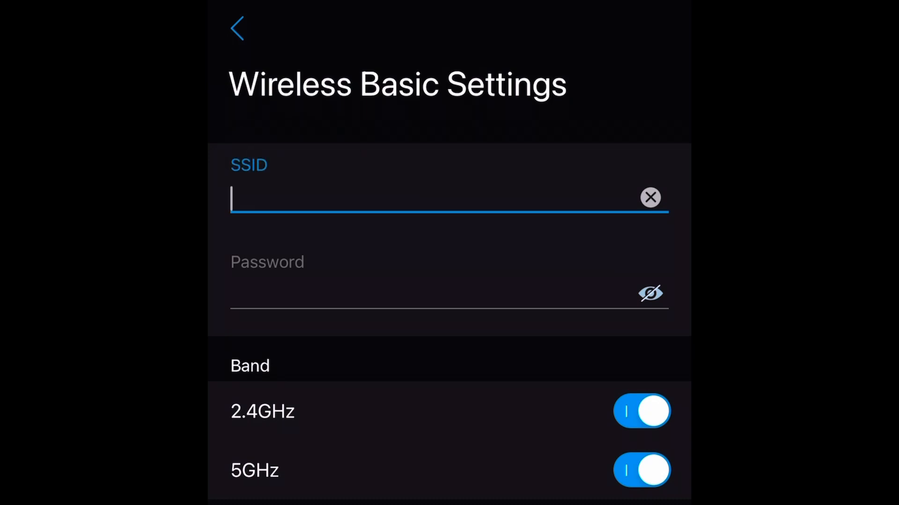
Step: Name the wireless network 'SMANA Guest WiFi' with both bands enabled
text(SMANA Guest WiFi)
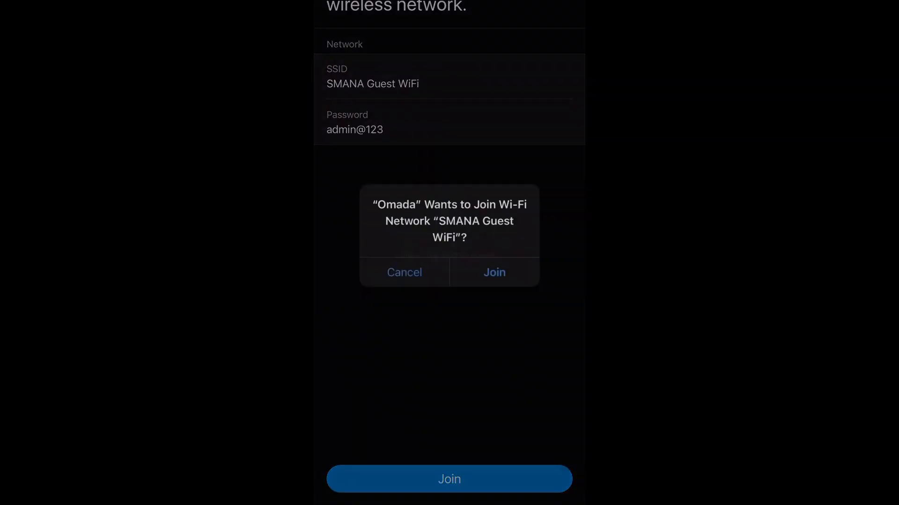
Step: Join SMANA Guest WiFi and finish setup to reach the EAP230-Wall overview
click(493, 272)
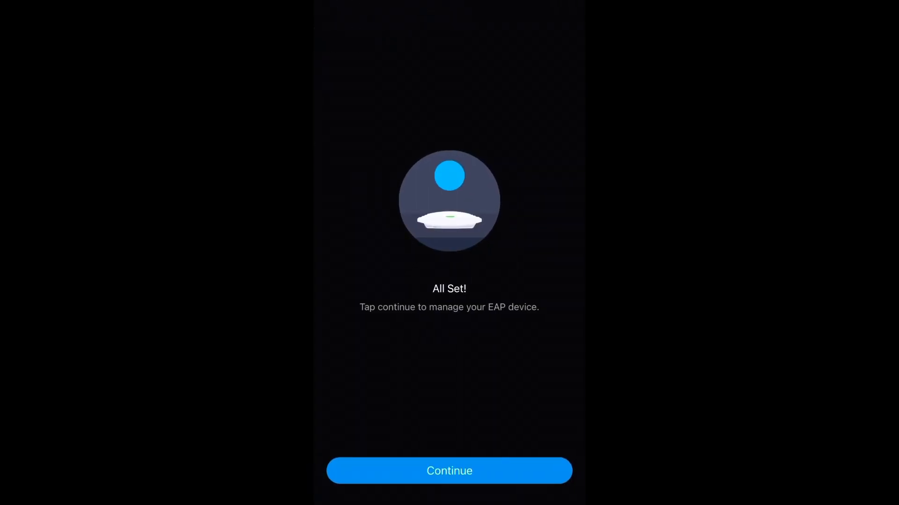
click(448, 471)
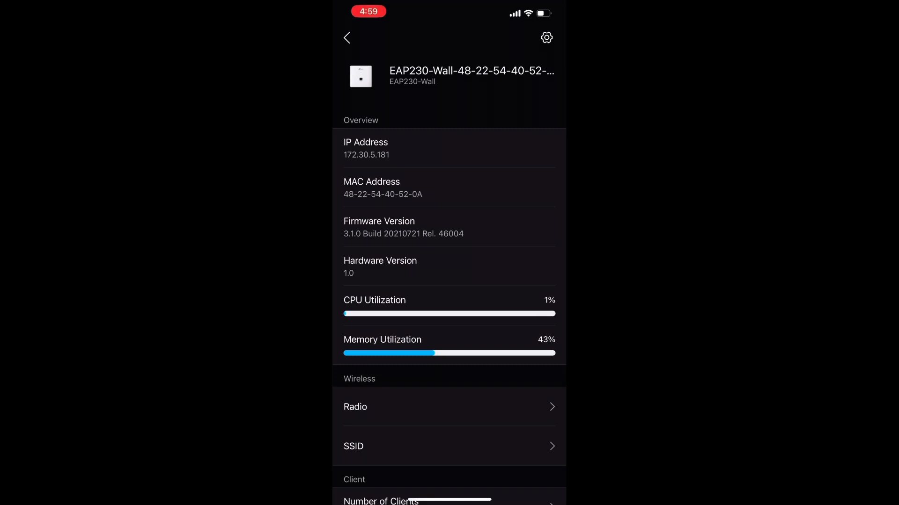
Step: Rename the access point starting with 'OM', then launch Speedtest to test the connection
click(471, 70)
text(R)
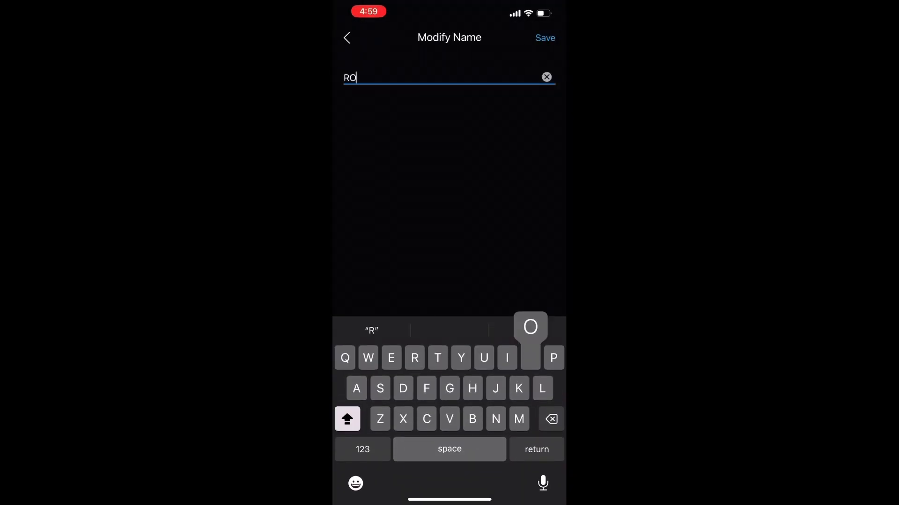
text(OM)
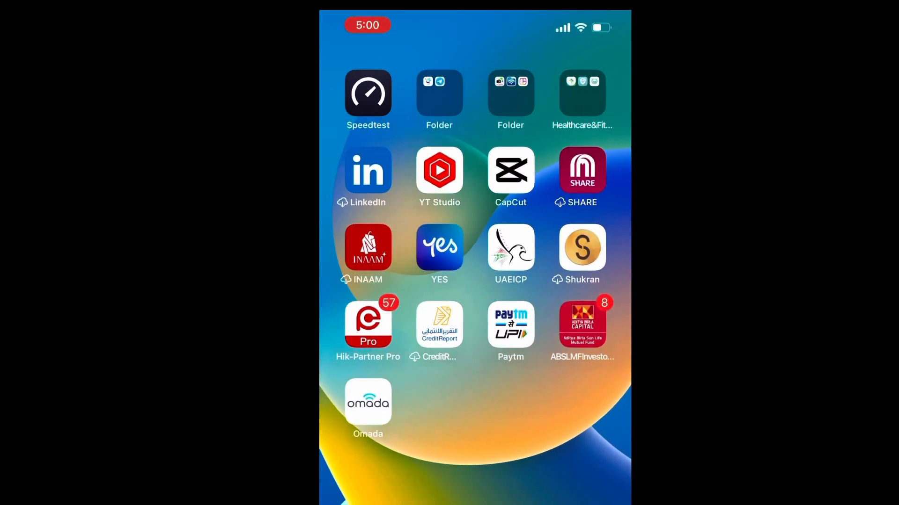
click(367, 94)
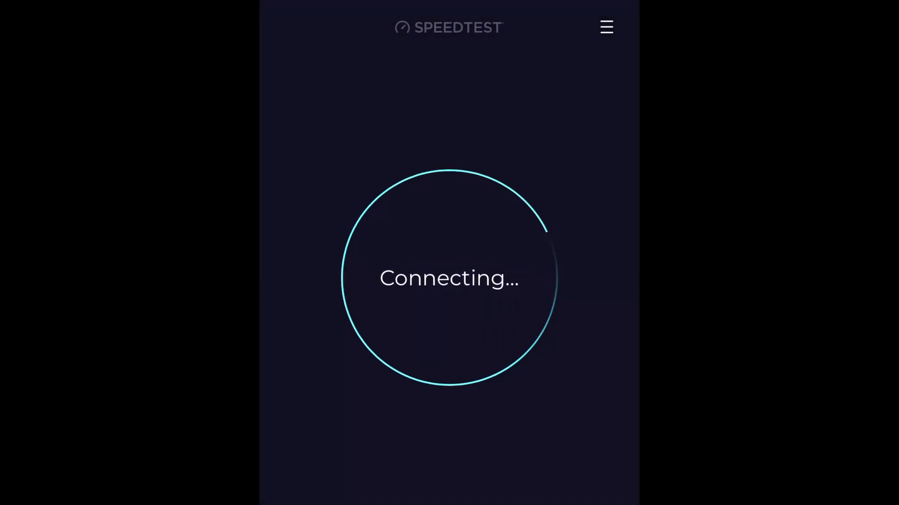